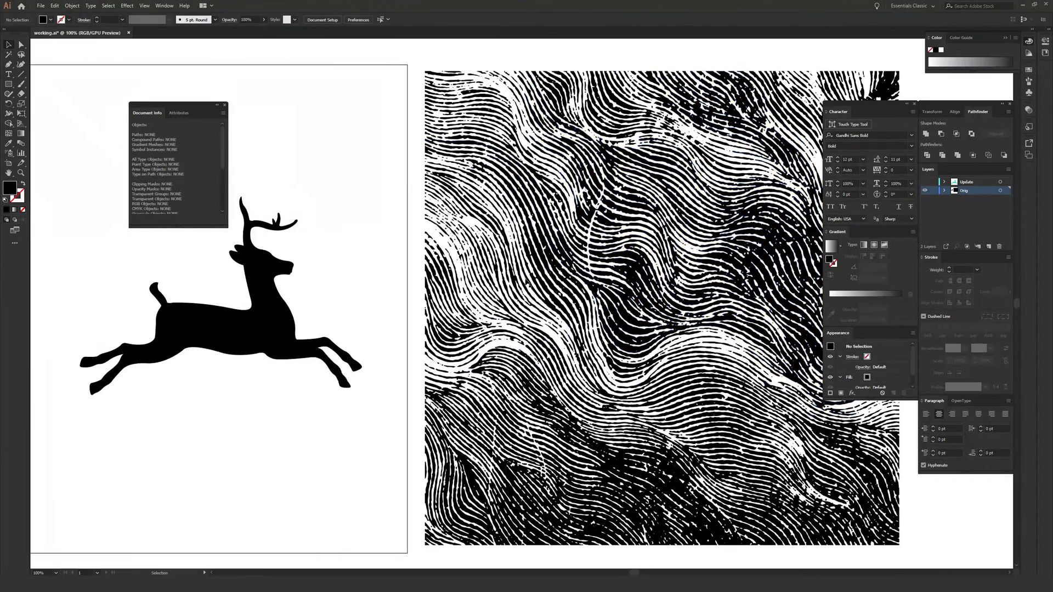
- Check the deer's points, then select the wave texture group and head to Object > Path > Simplify
click(662, 306)
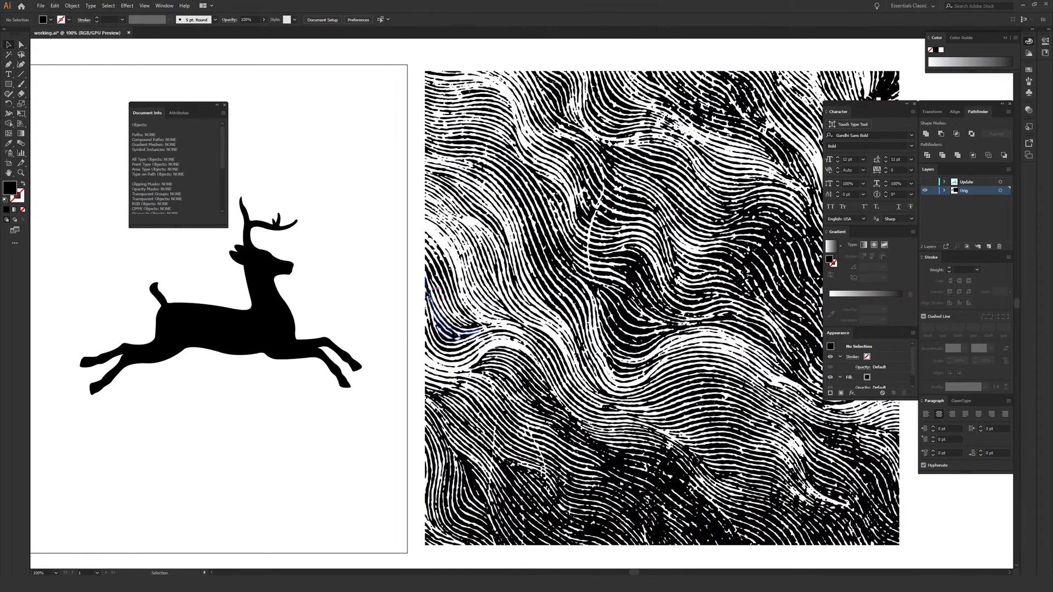
click(276, 304)
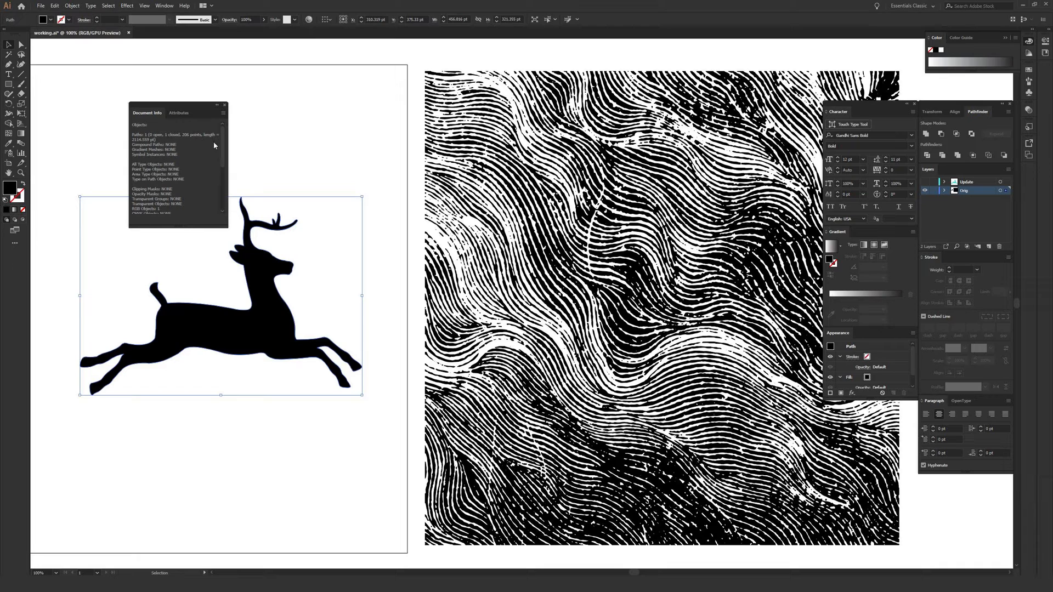
click(327, 292)
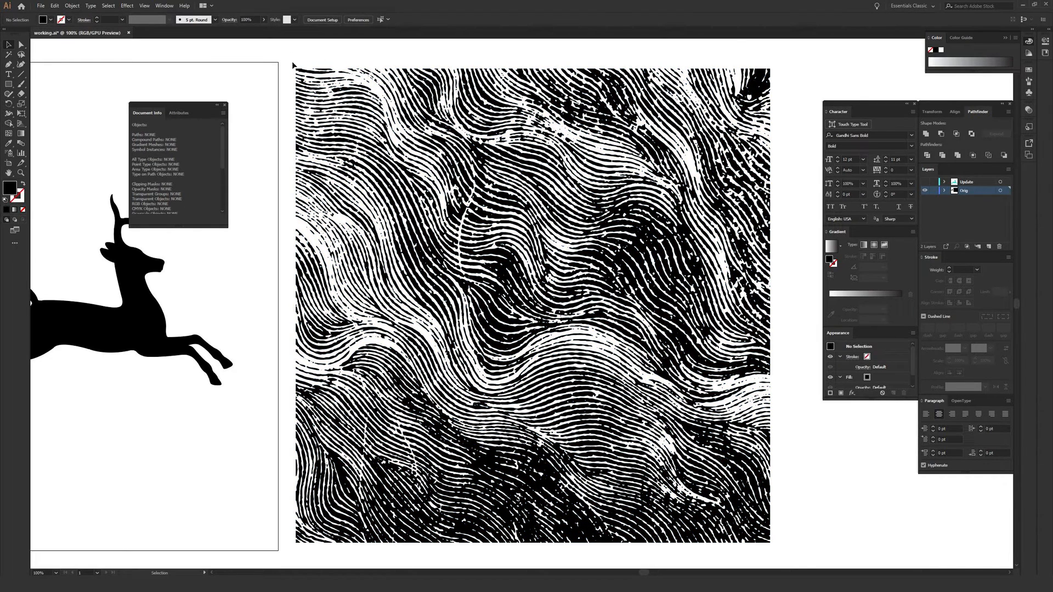
click(531, 302)
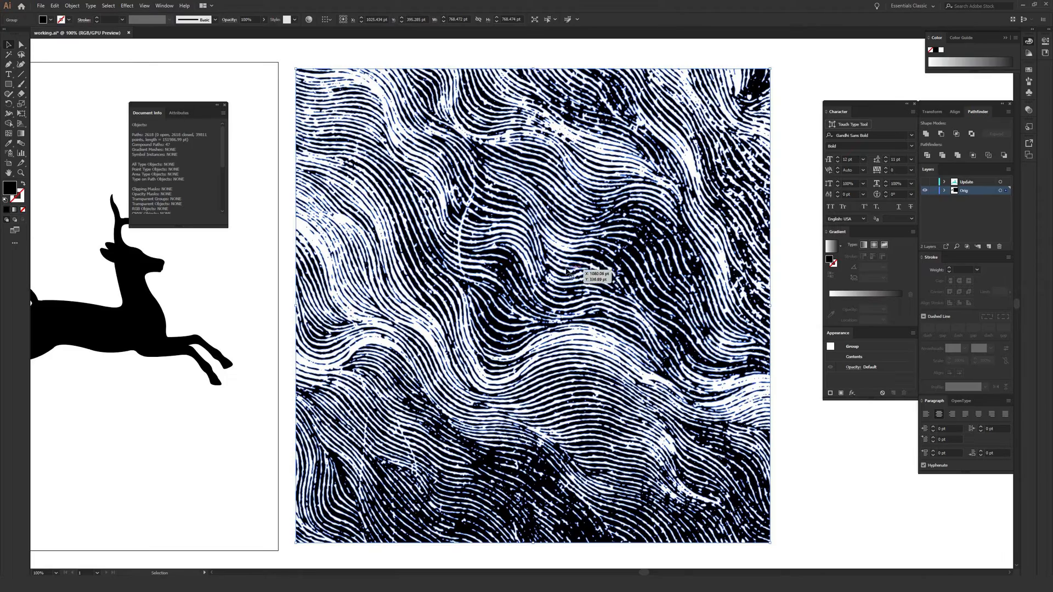
click(106, 7)
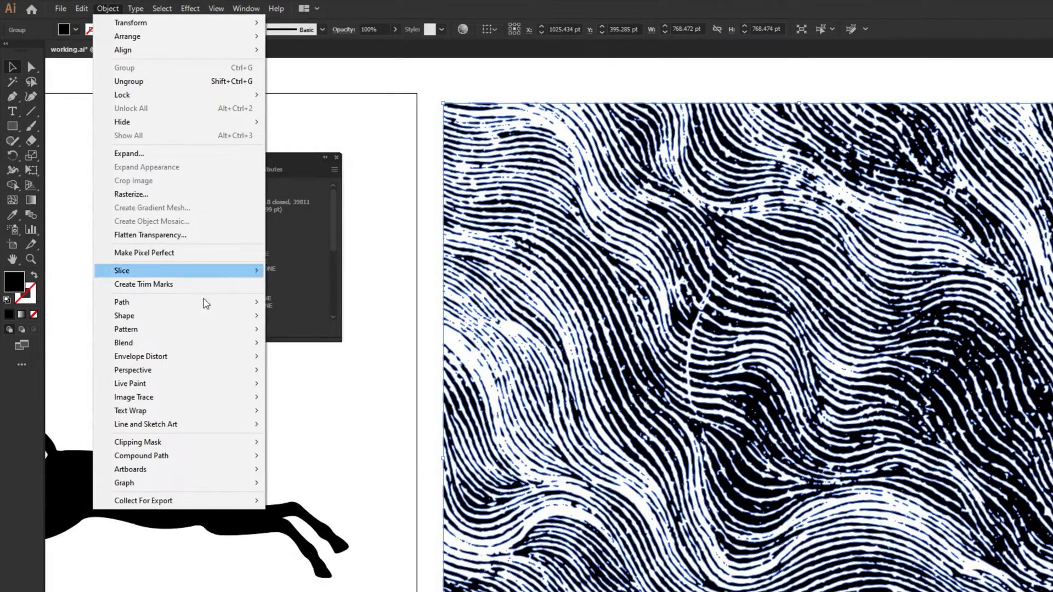
mouse_move(121, 301)
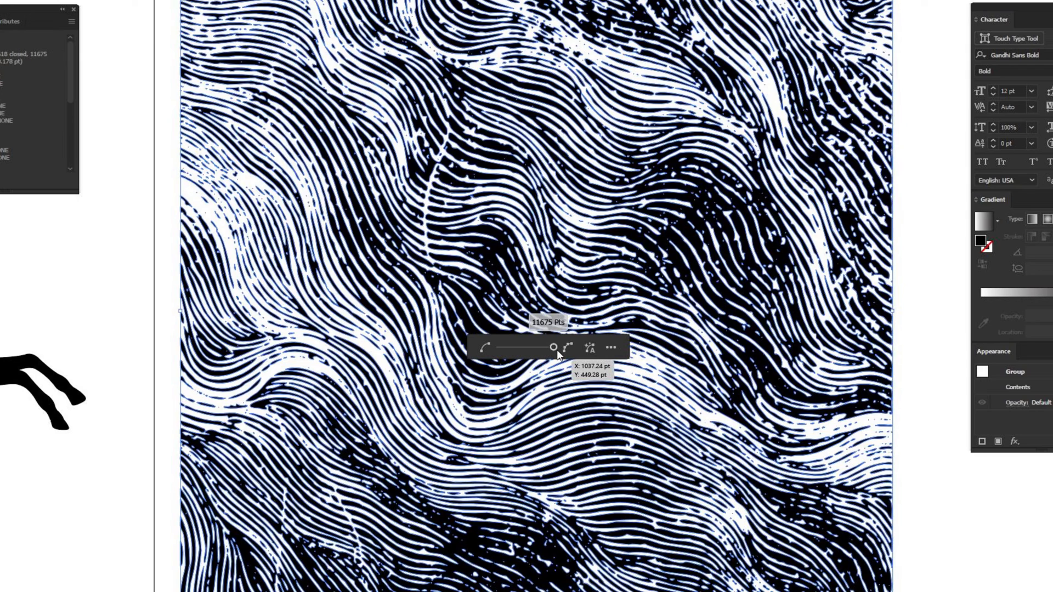
mouse_move(555, 348)
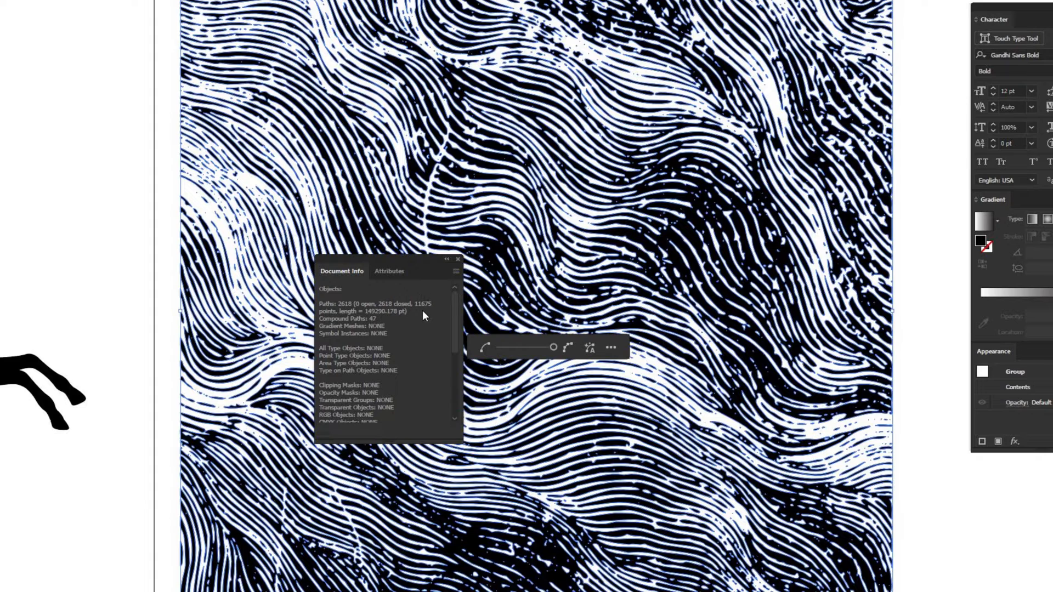
mouse_move(418, 315)
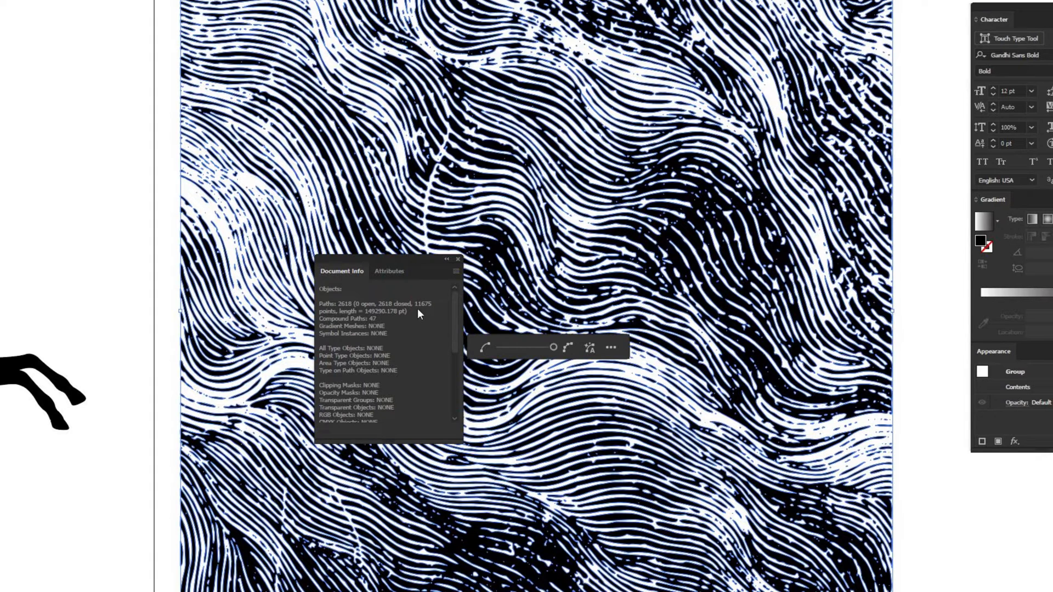
mouse_move(427, 312)
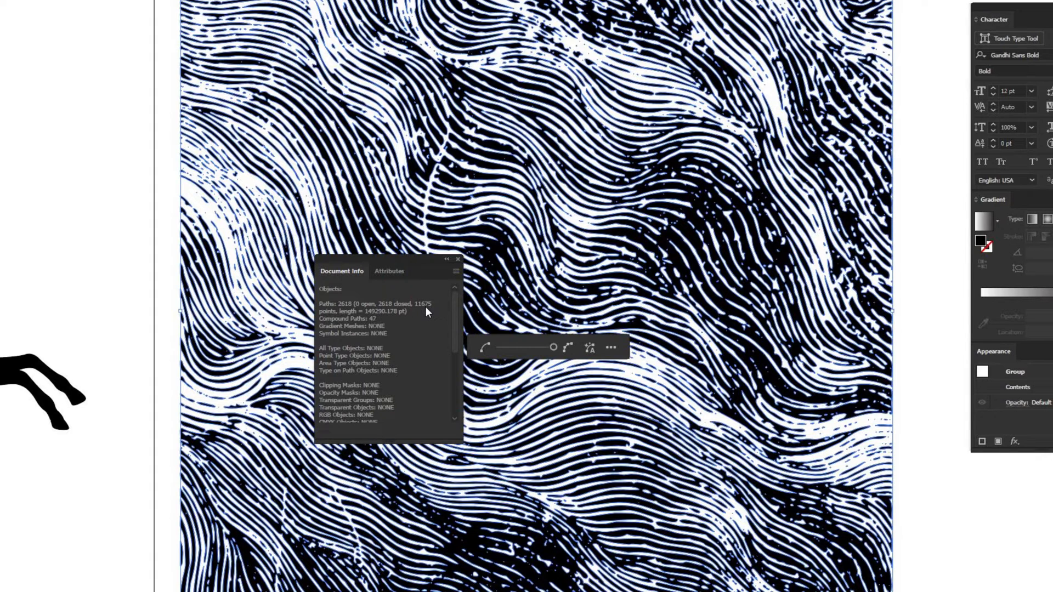
mouse_move(399, 261)
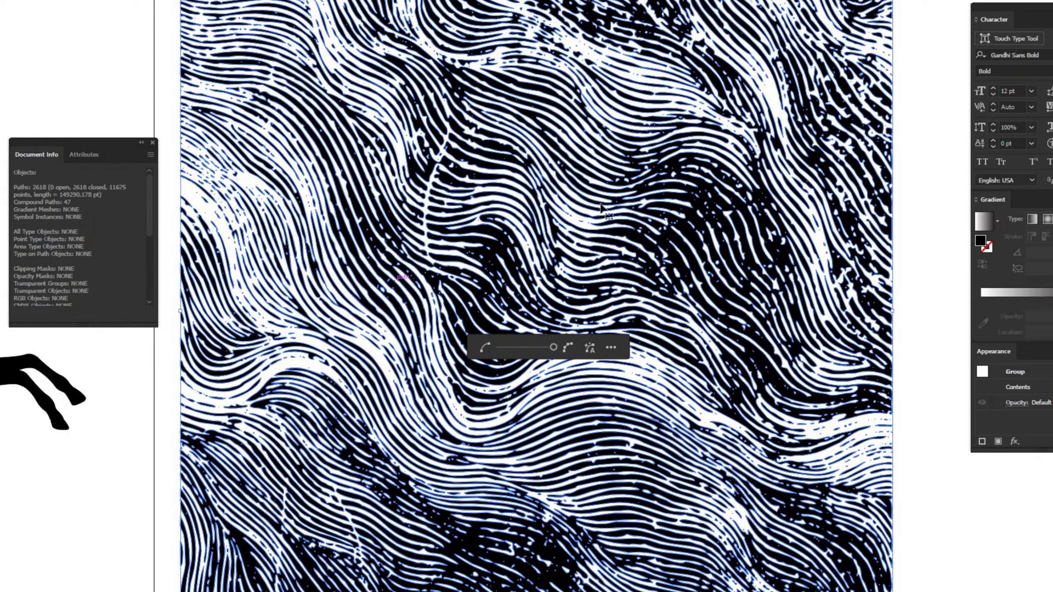
mouse_move(570, 212)
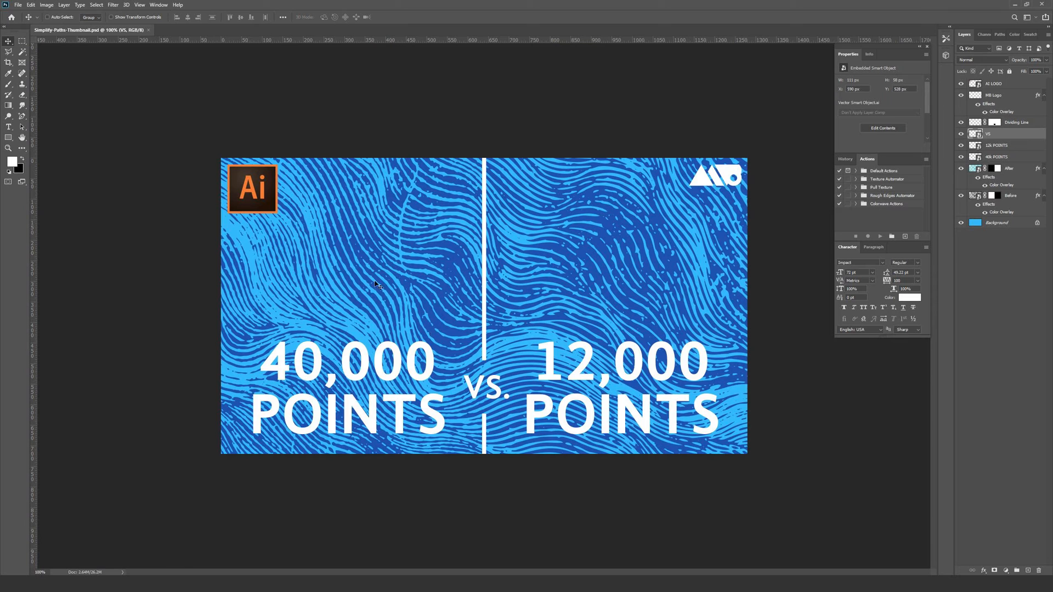
mouse_move(556, 246)
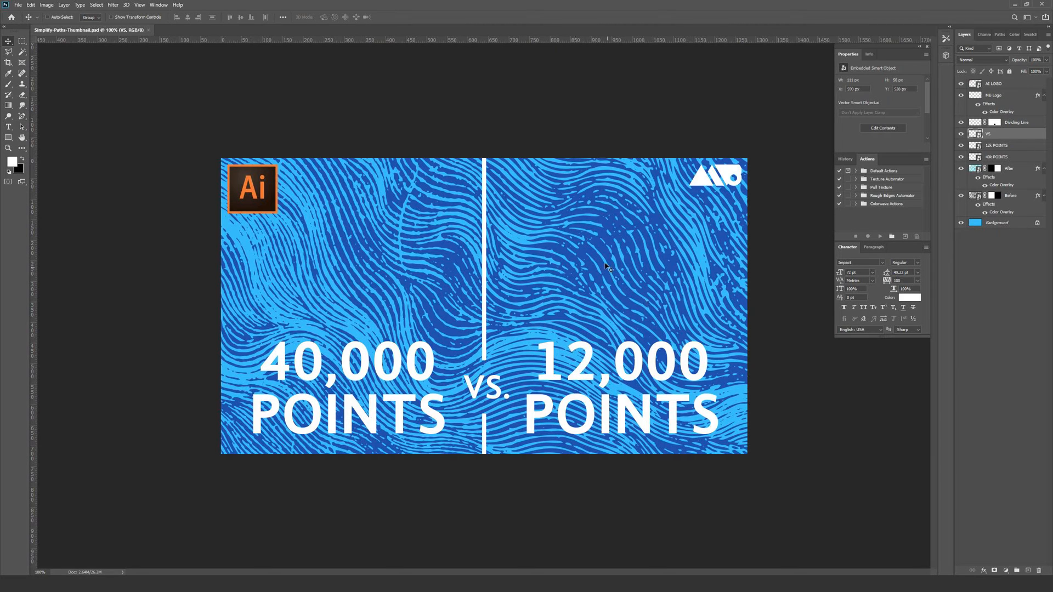
mouse_move(593, 268)
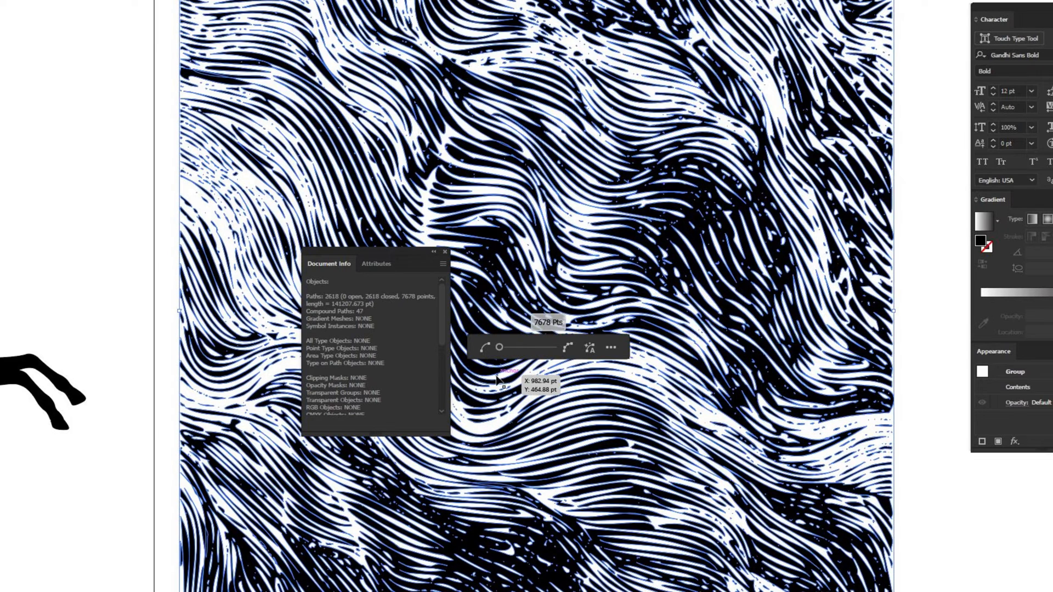
mouse_move(635, 209)
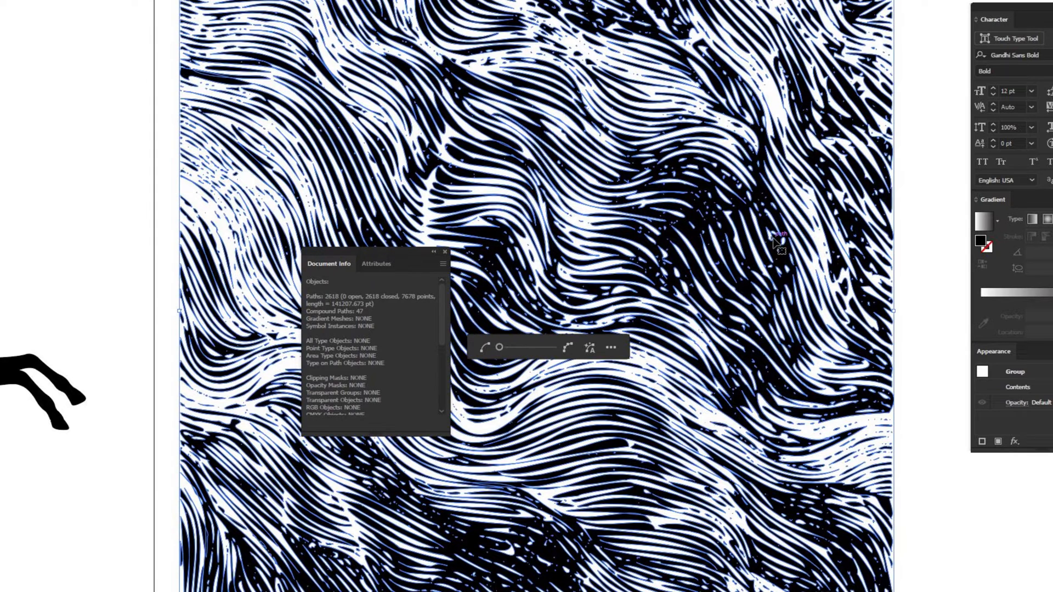
mouse_move(405, 304)
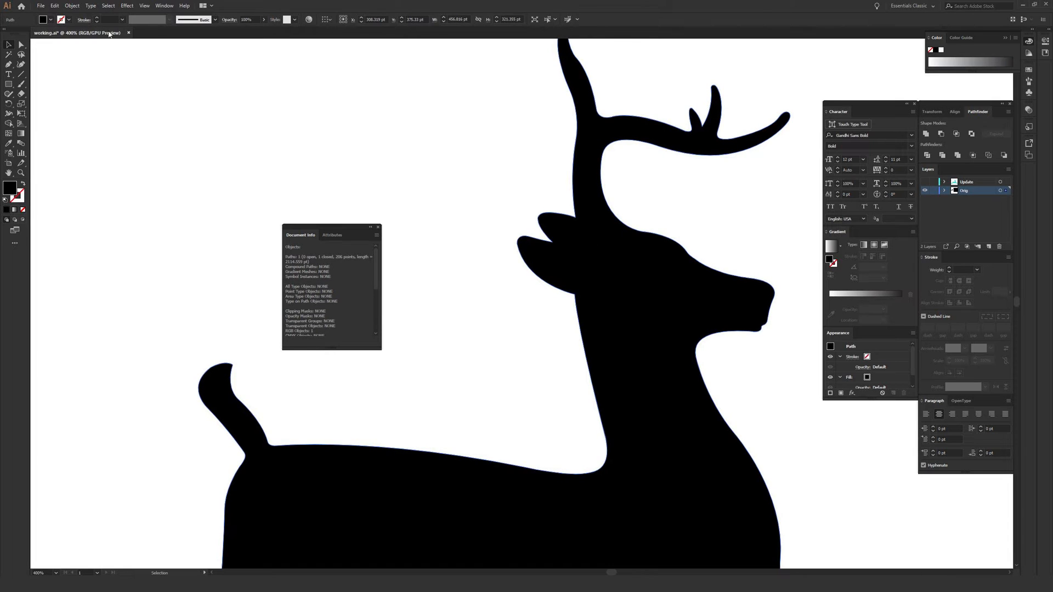
- Start Simplify on the deer path and expand More Options for the full settings
click(71, 5)
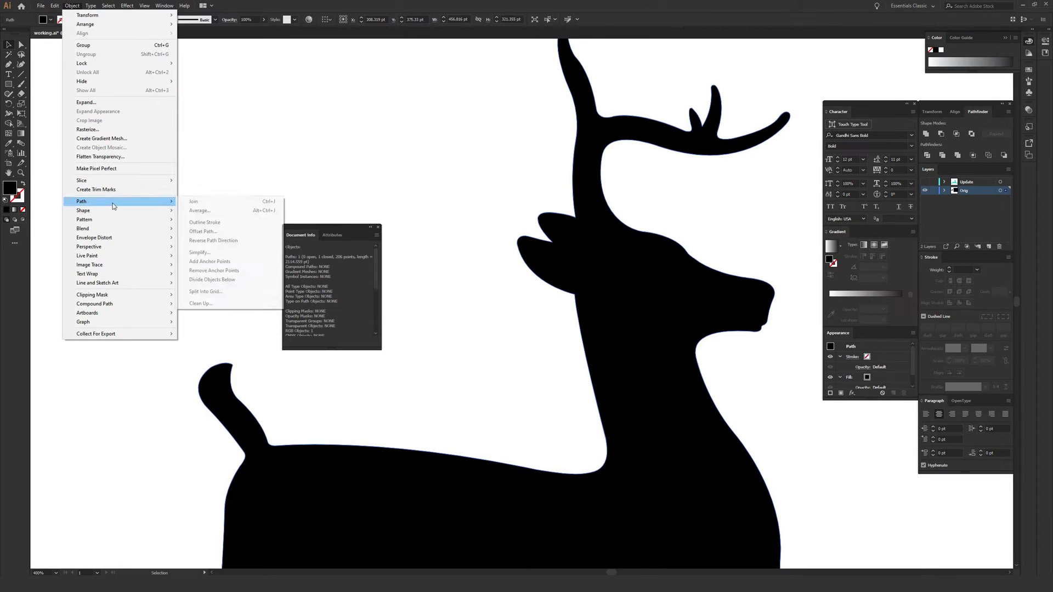
mouse_move(193, 202)
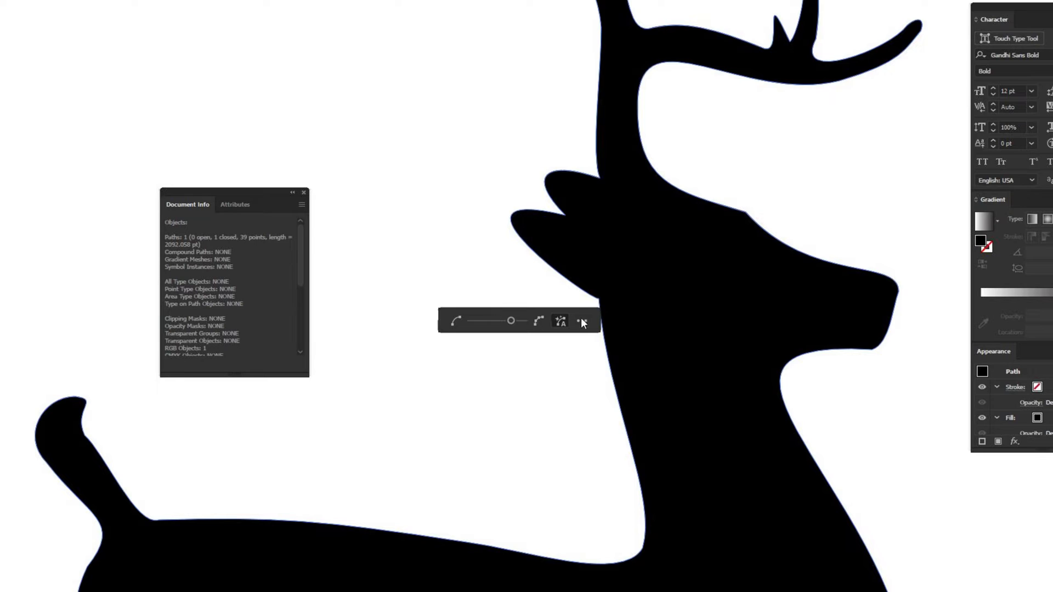
click(561, 320)
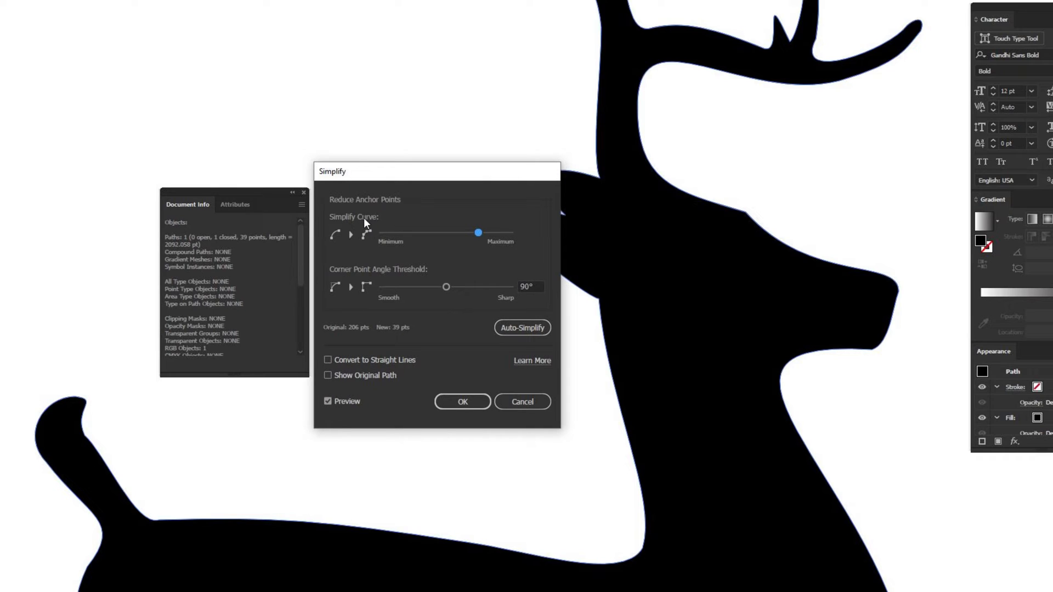
mouse_move(355, 279)
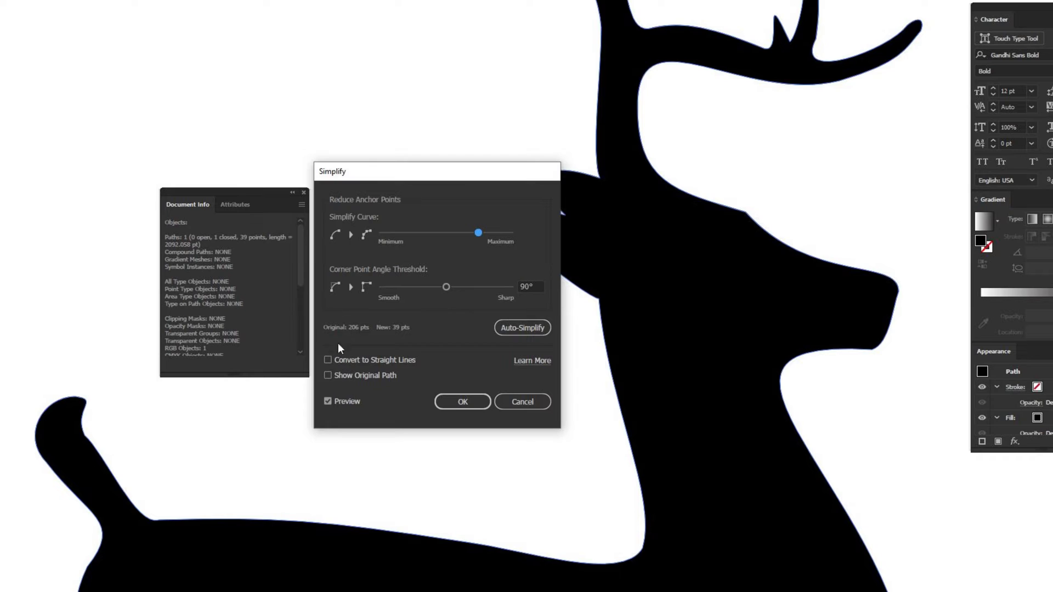
mouse_move(345, 337)
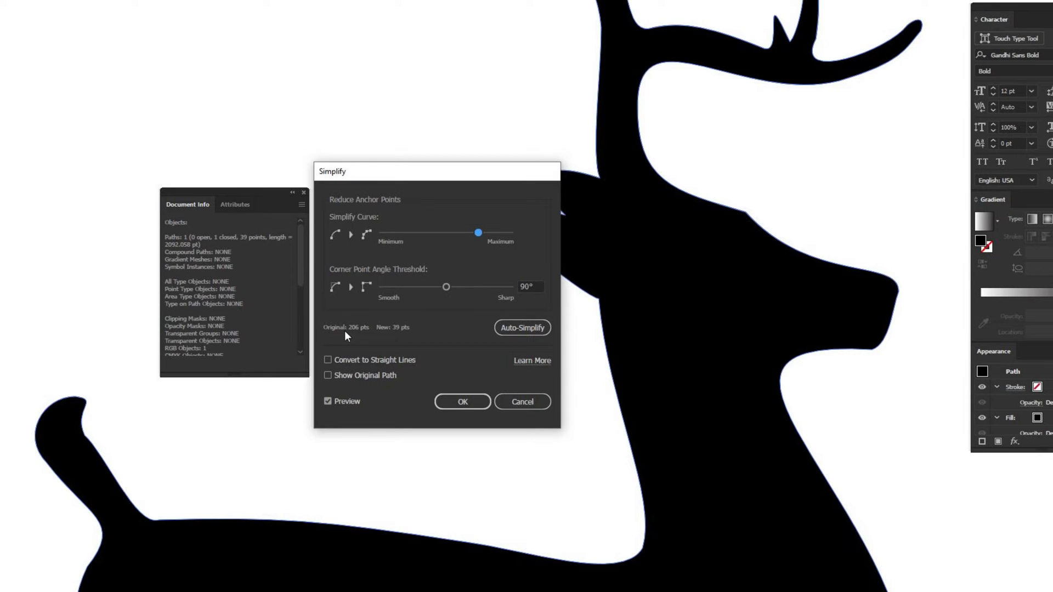
mouse_move(374, 337)
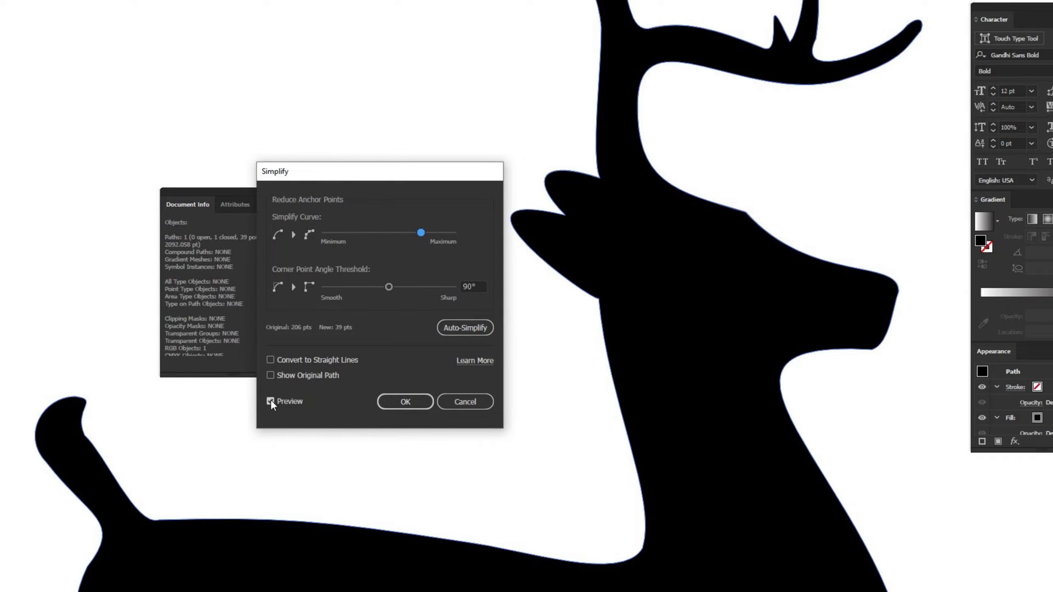
- Toggle Preview to compare original and simplified deer, then set Simplify Curve to Maximum
click(271, 401)
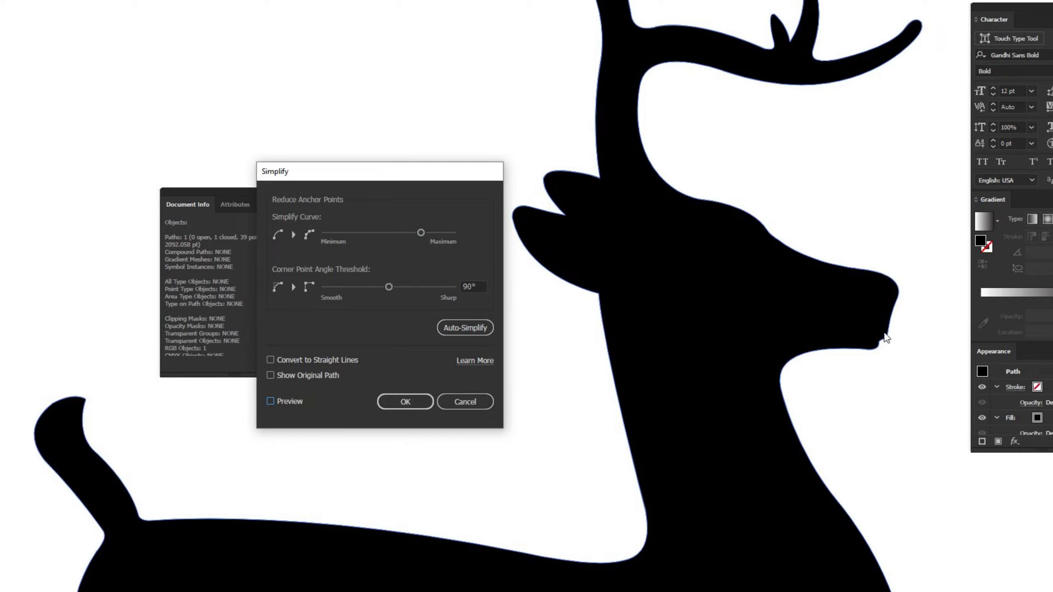
click(271, 401)
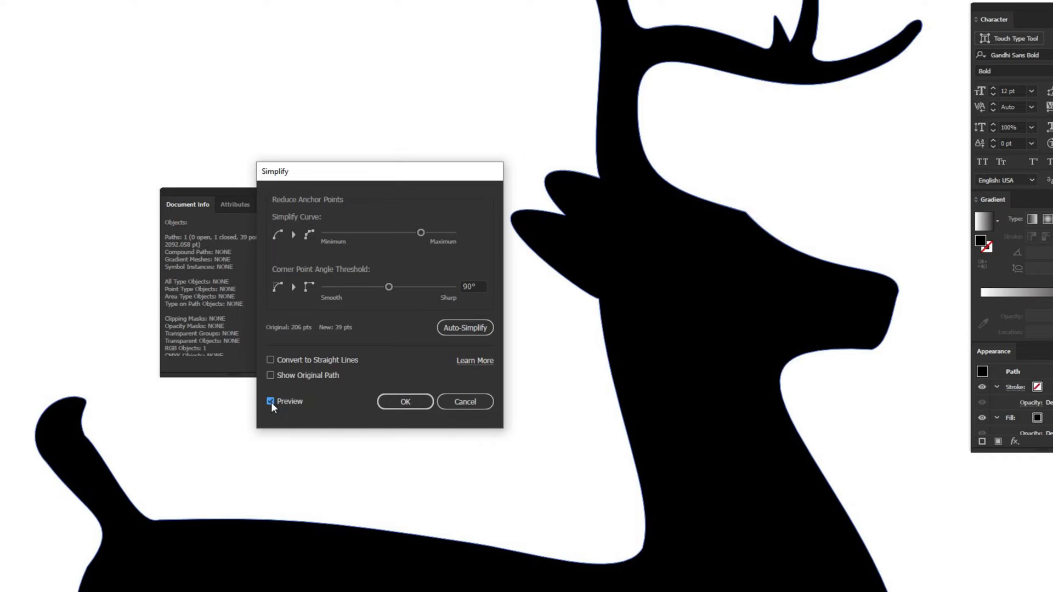
click(271, 401)
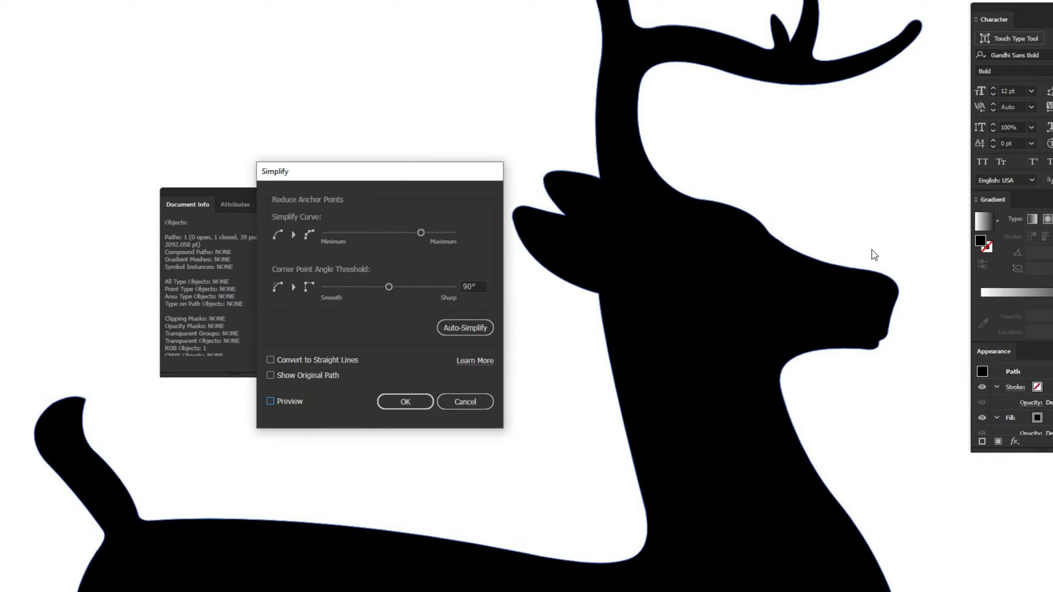
mouse_move(489, 245)
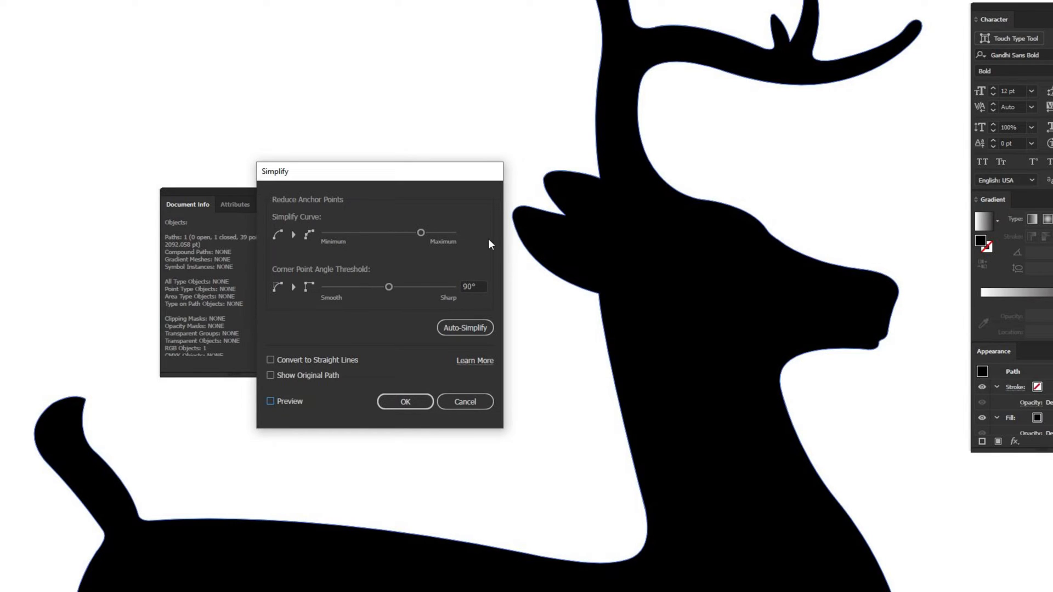
mouse_move(356, 244)
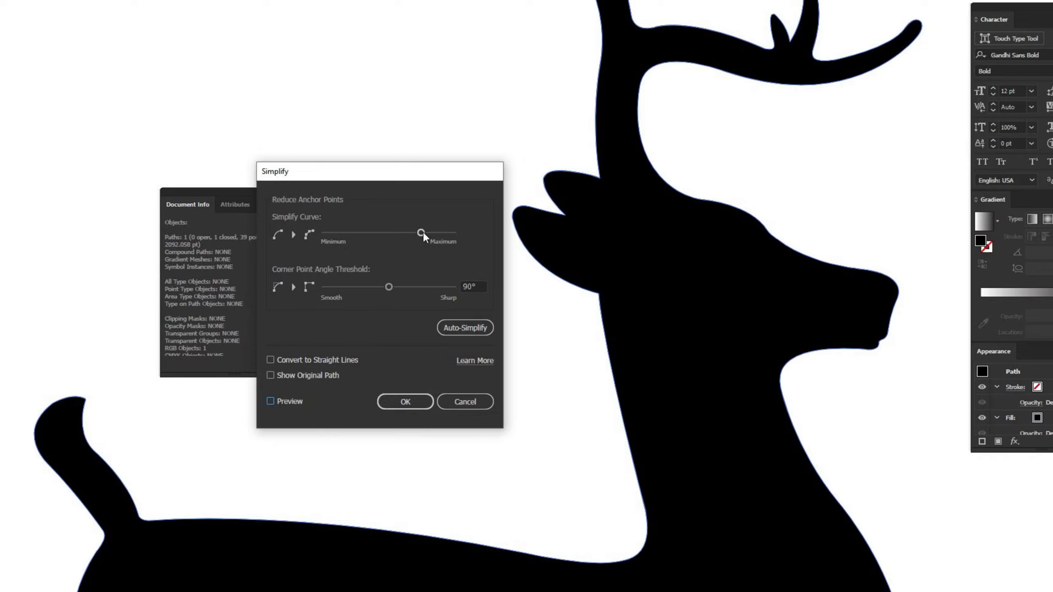
drag(421, 234, 453, 233)
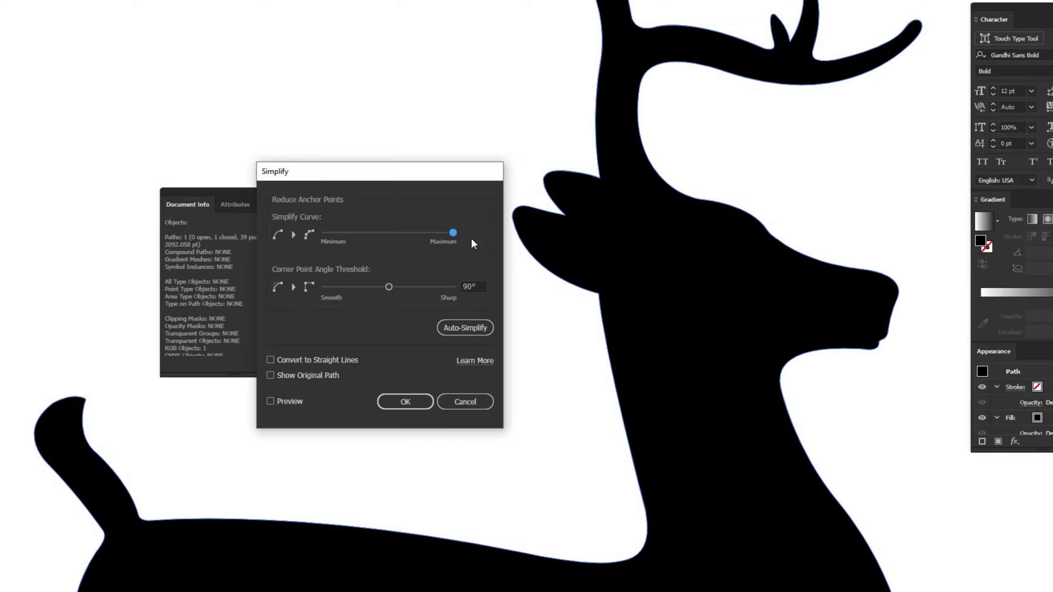
click(270, 401)
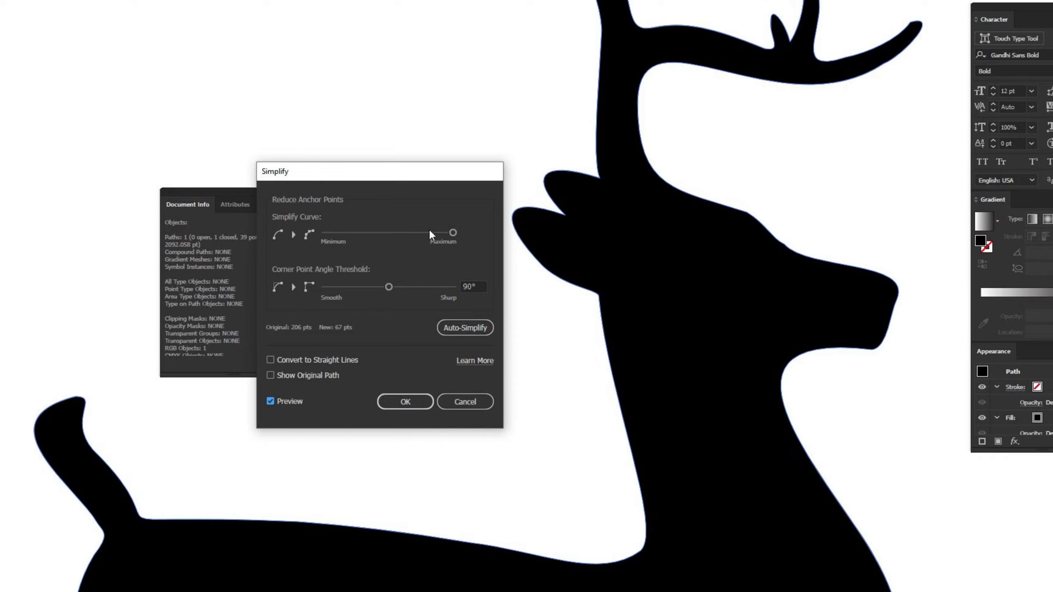
- Test the curve slider at 40 points and at its minimum (23 pts), ending at Maximum with 67 points
drag(451, 233, 421, 233)
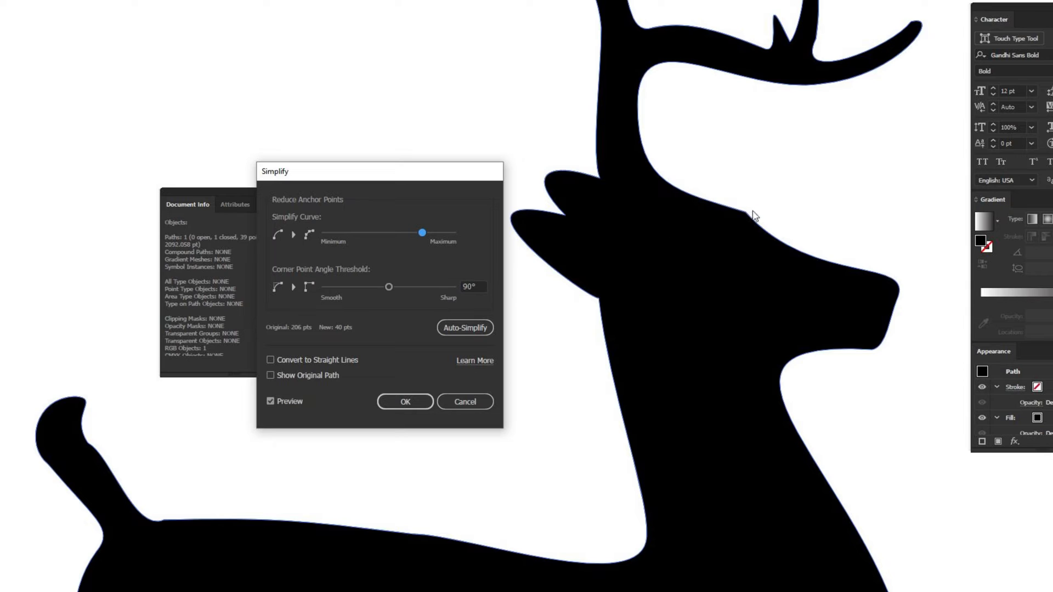
mouse_move(581, 279)
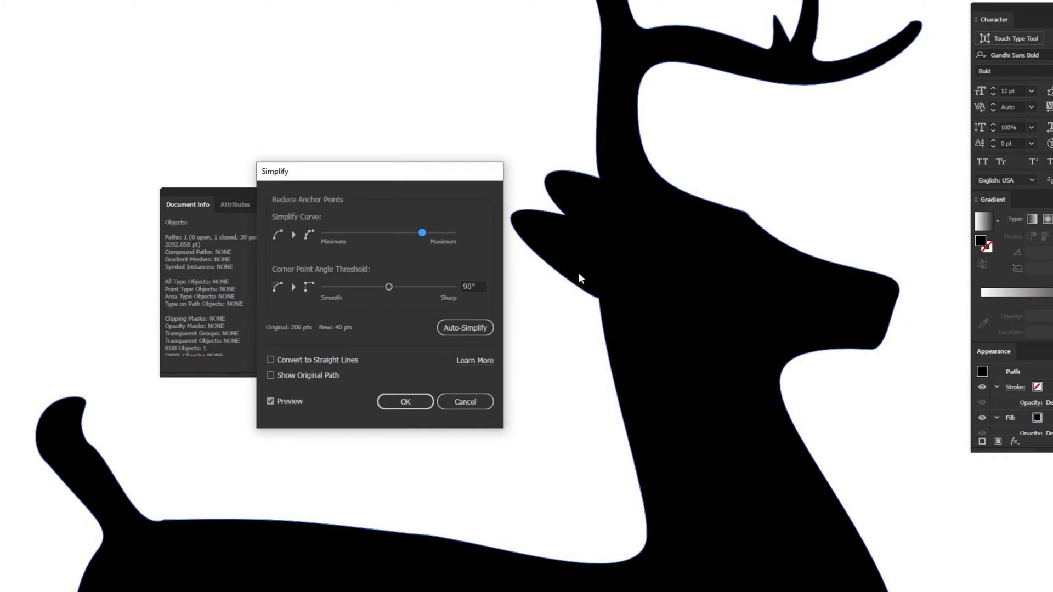
drag(421, 233, 452, 232)
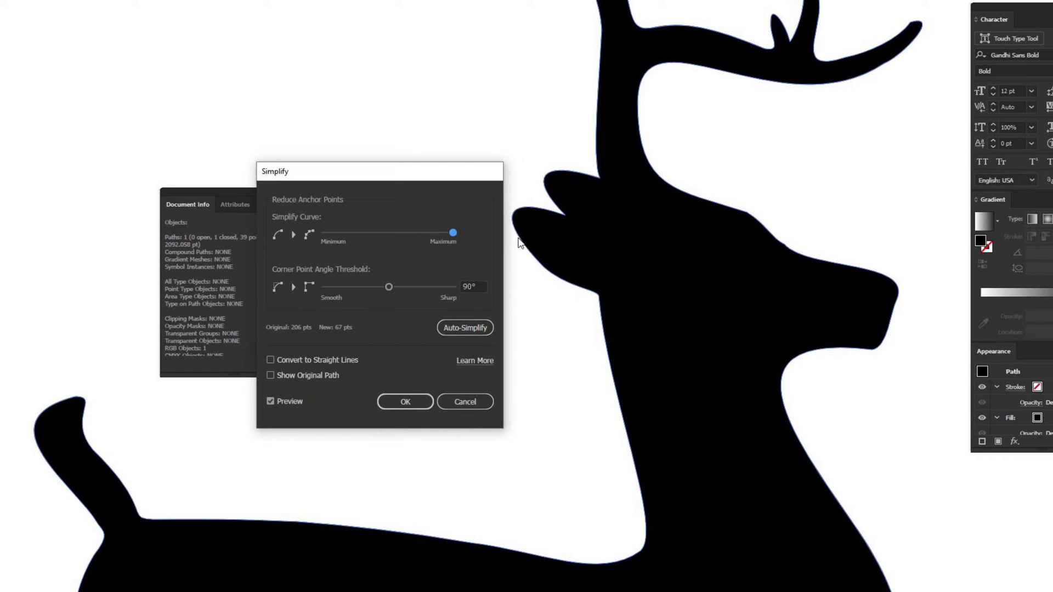
mouse_move(610, 196)
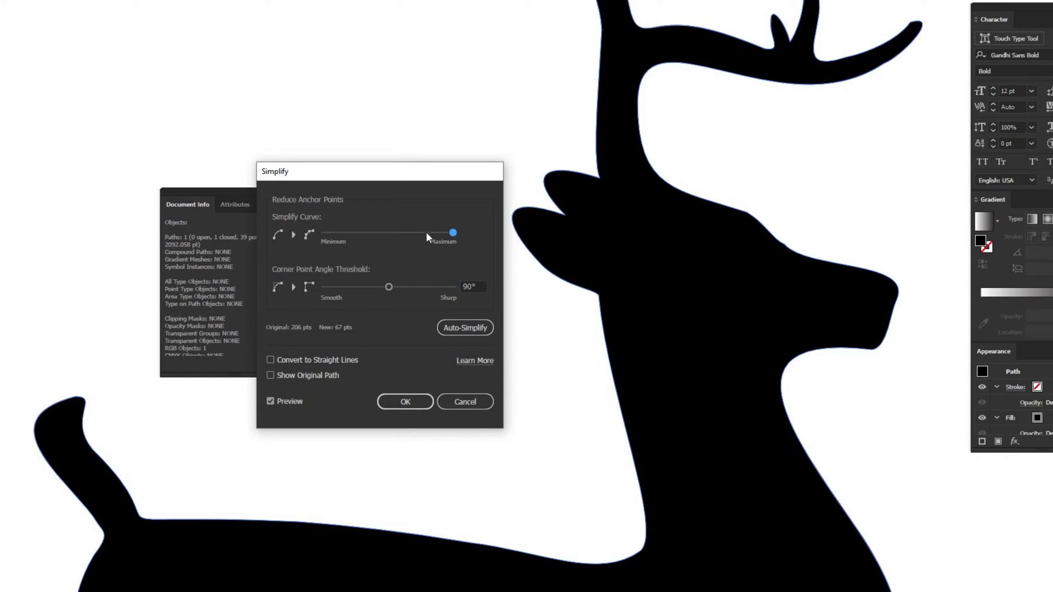
drag(451, 232, 325, 233)
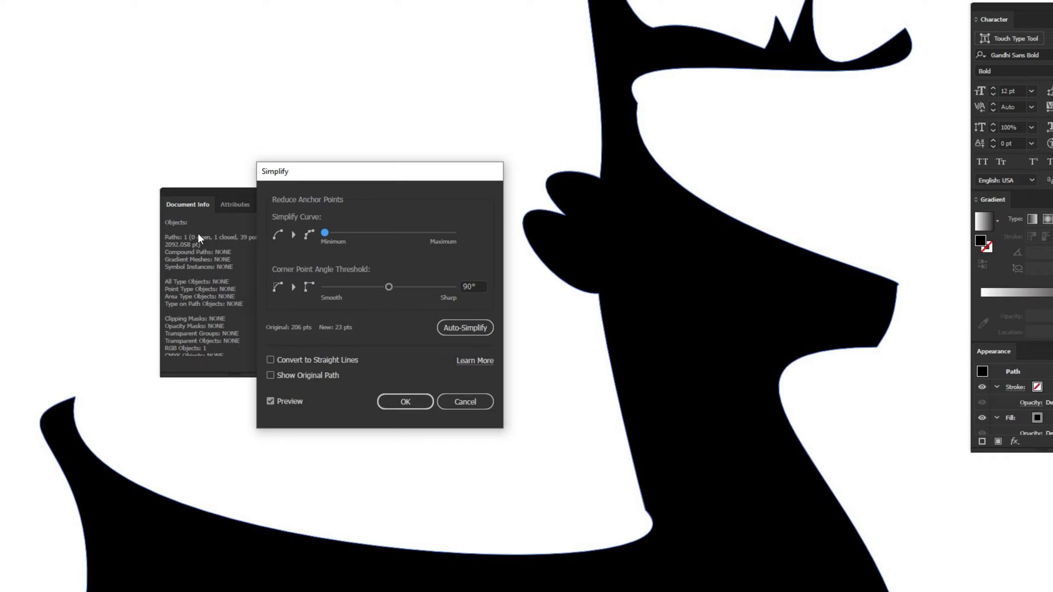
mouse_move(580, 5)
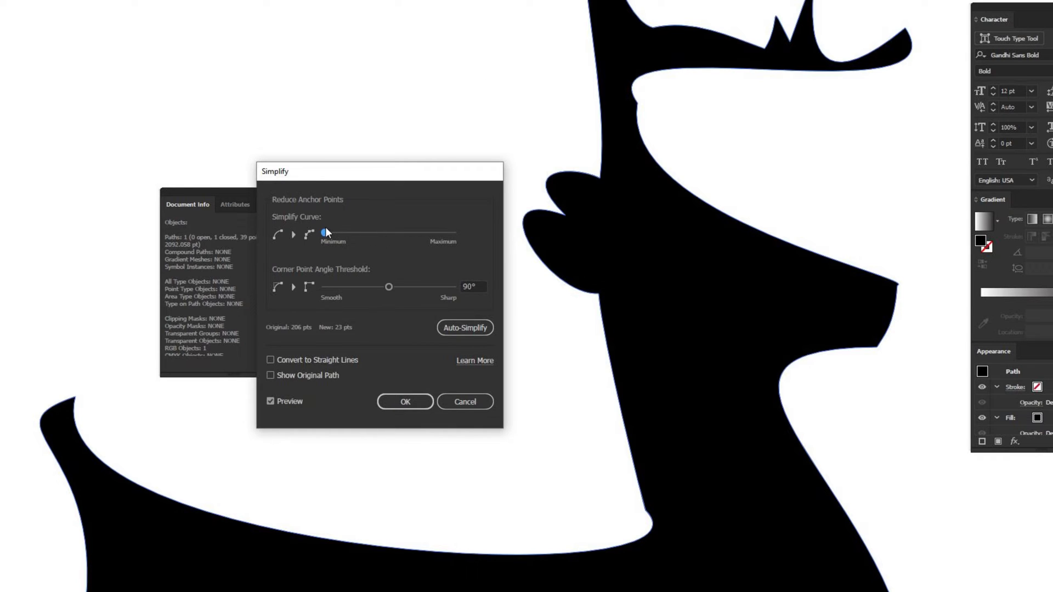
drag(323, 232, 452, 233)
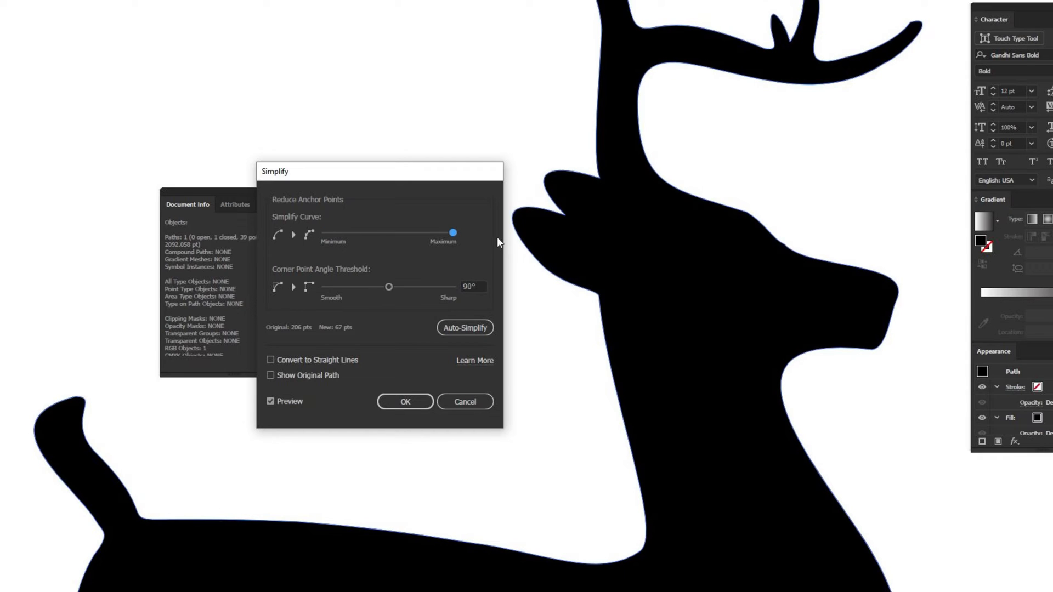
mouse_move(297, 337)
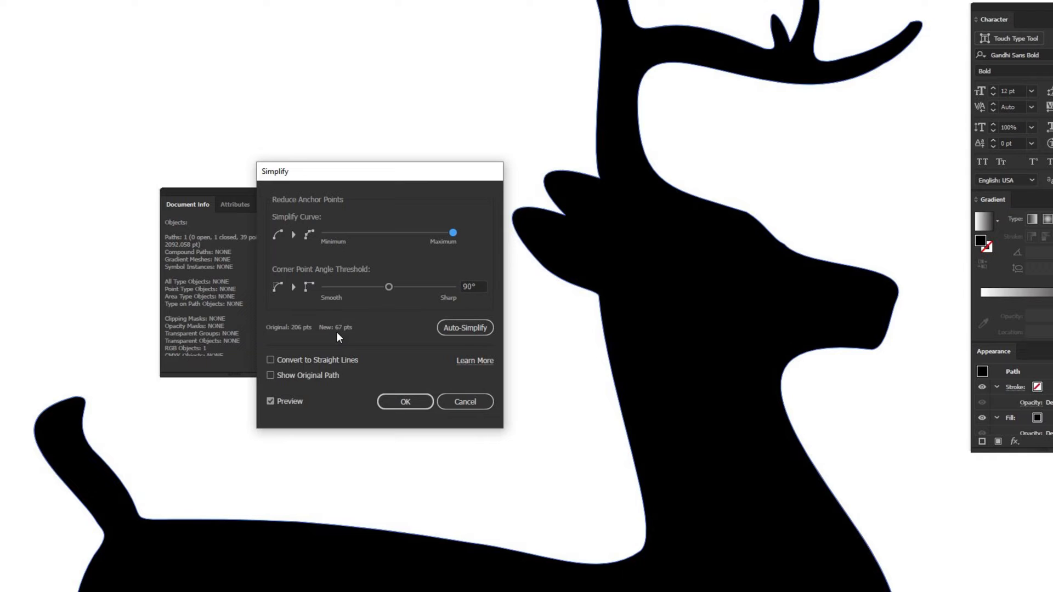
mouse_move(318, 280)
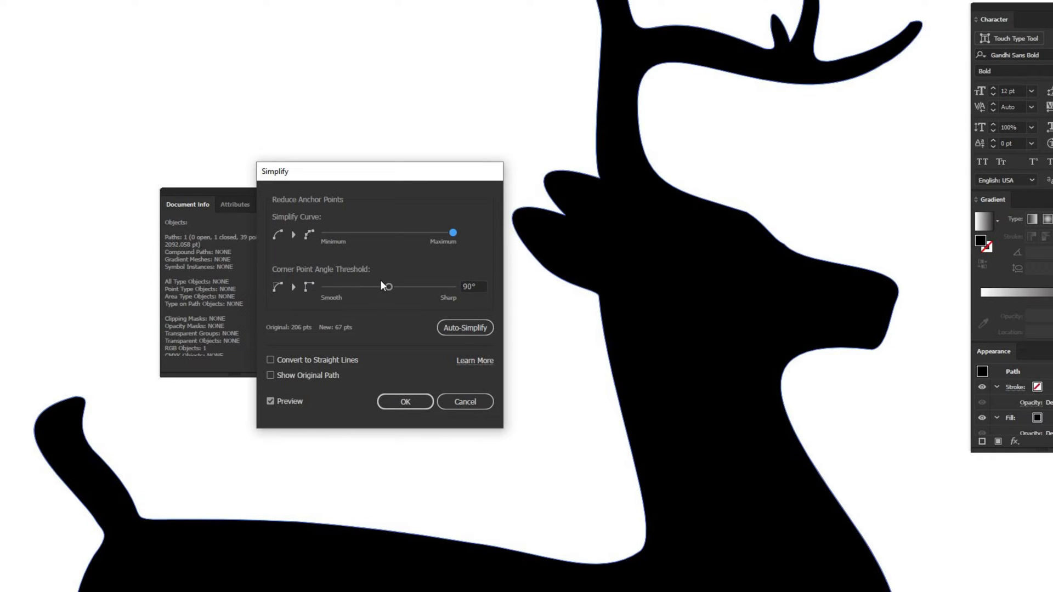
- Set Corner Point Angle Threshold to 180° with maximum curve accuracy (181 pts) and apply with OK
drag(386, 286, 463, 286)
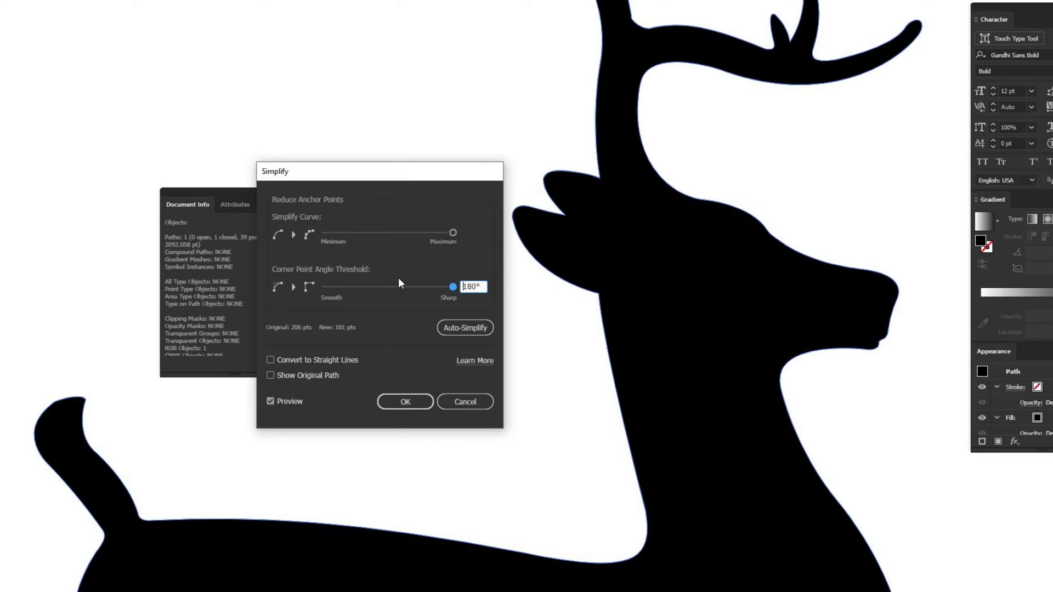
mouse_move(893, 340)
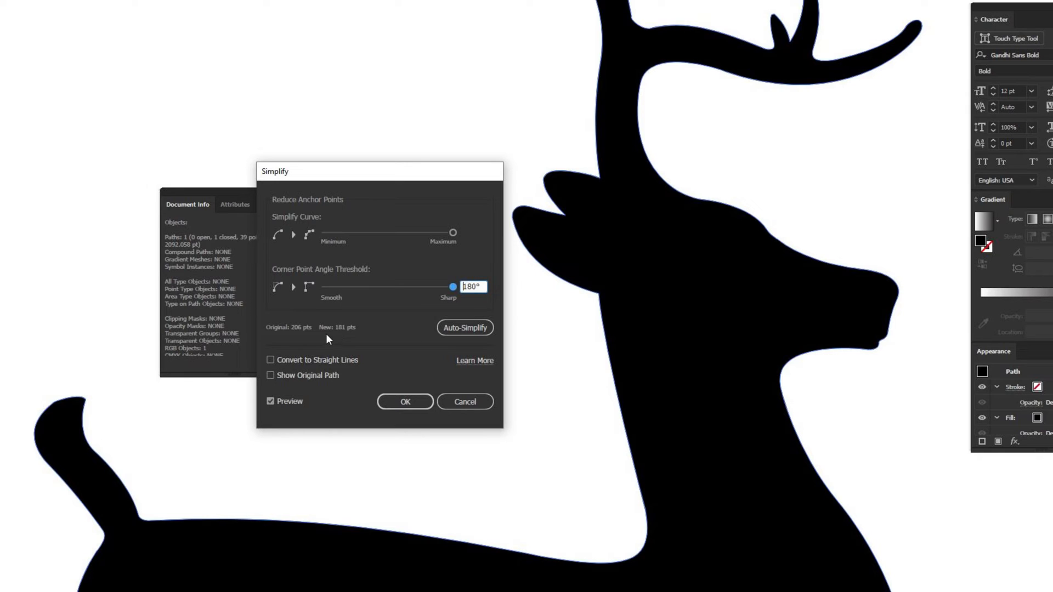
mouse_move(339, 335)
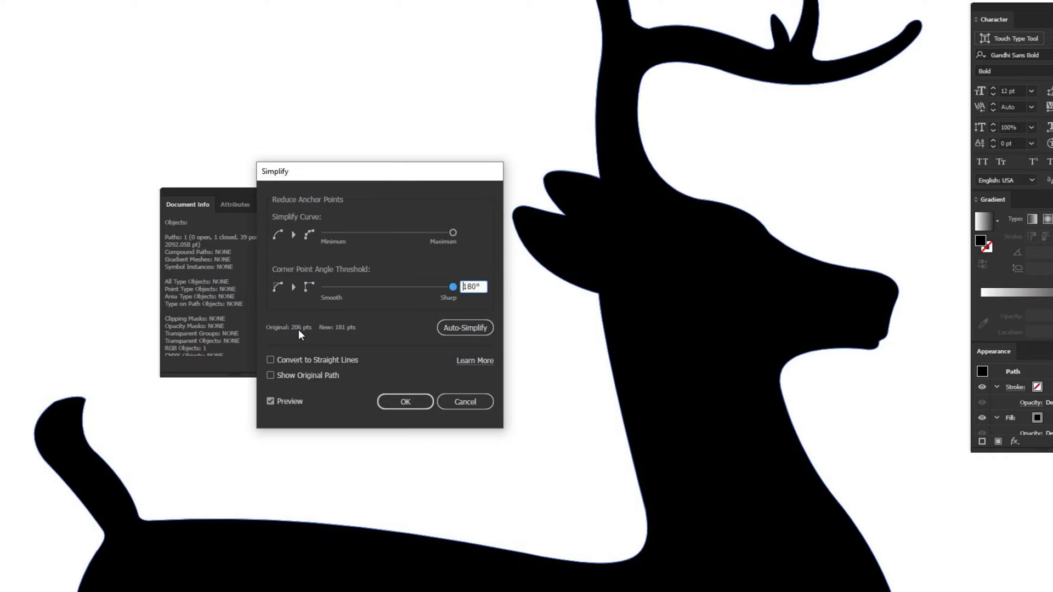
mouse_move(615, 98)
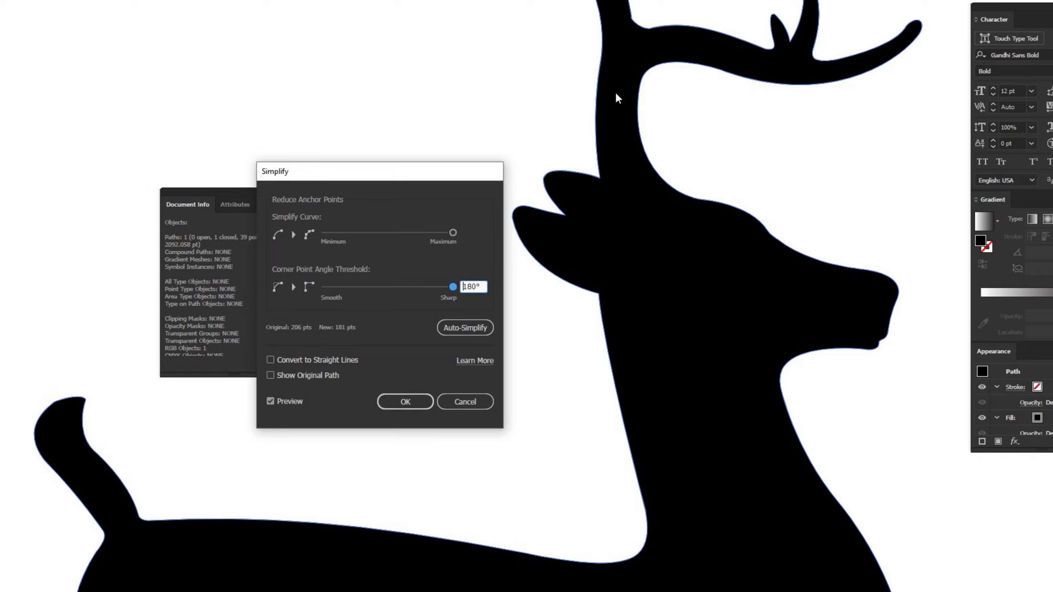
mouse_move(370, 294)
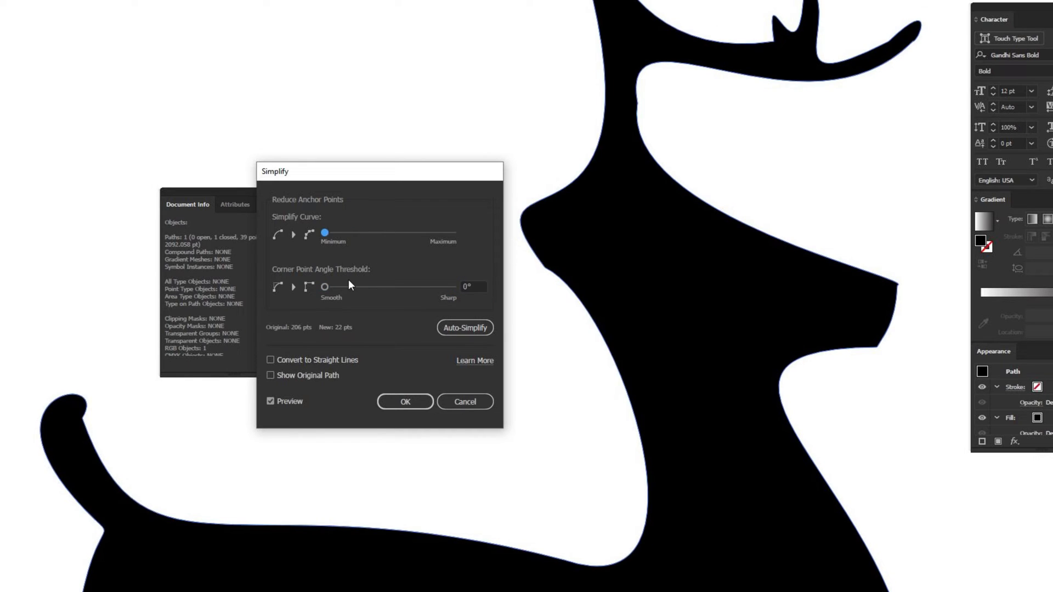
mouse_move(656, 23)
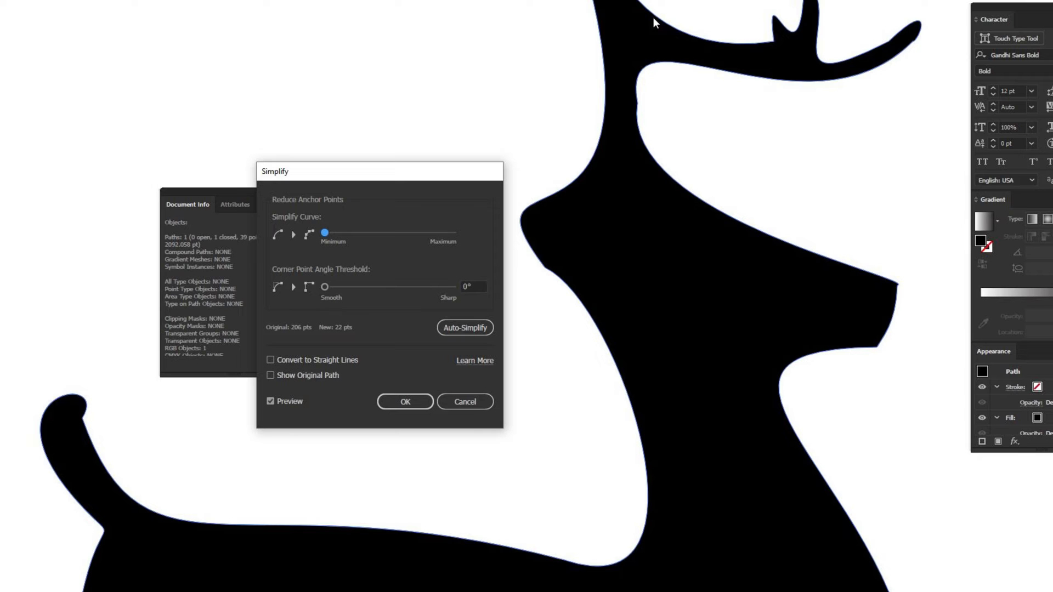
mouse_move(826, 185)
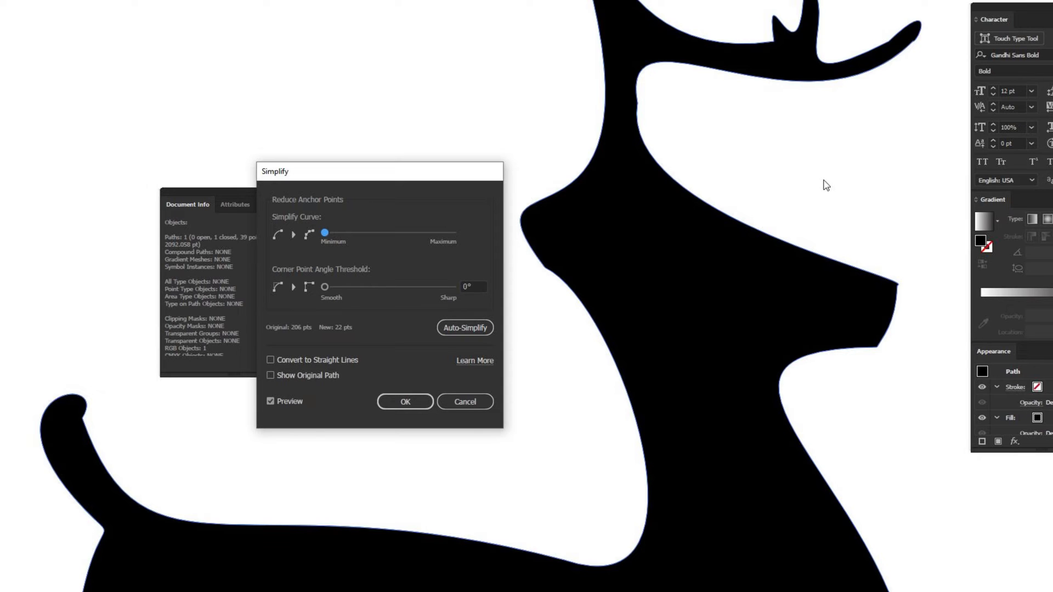
drag(325, 286, 454, 286)
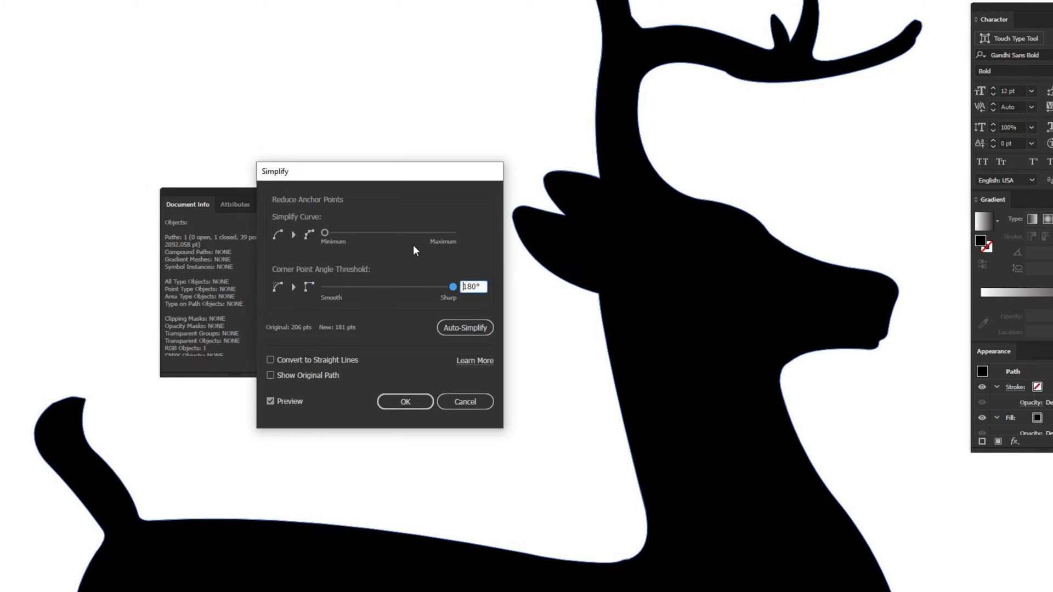
drag(325, 233, 453, 233)
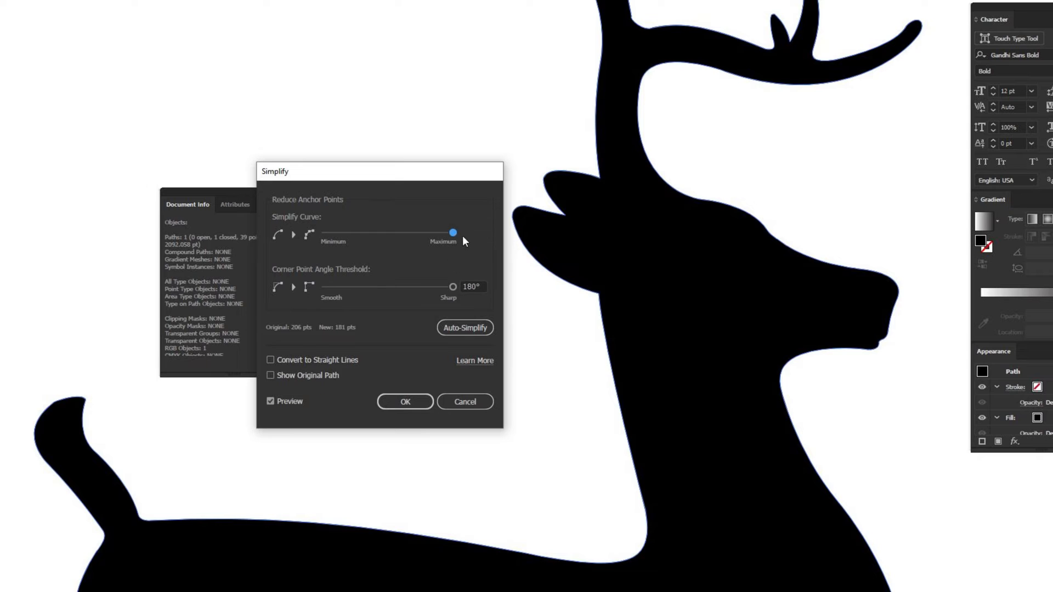
click(403, 402)
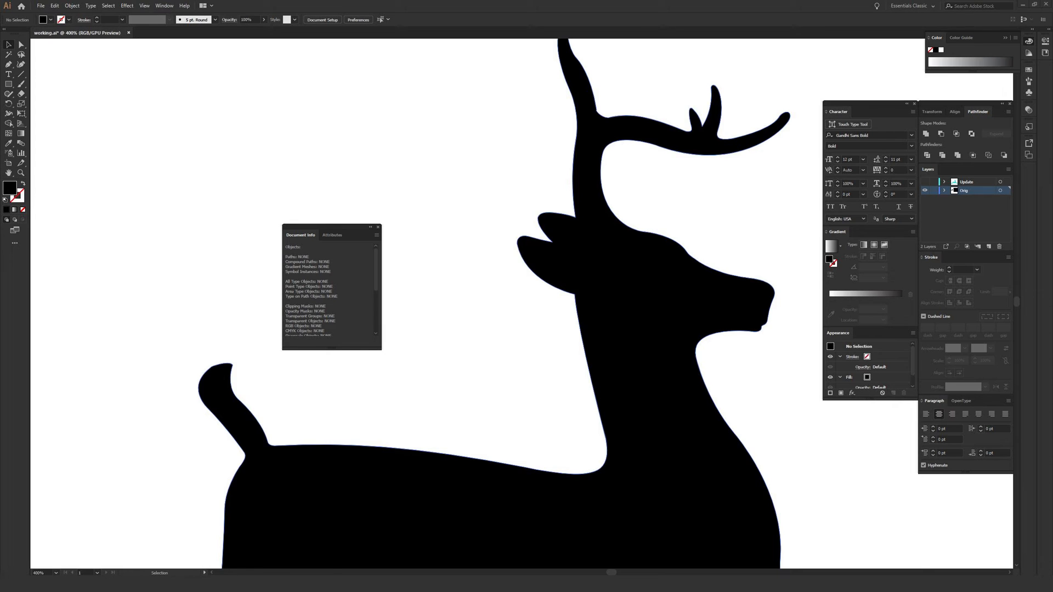
scroll(down, 3)
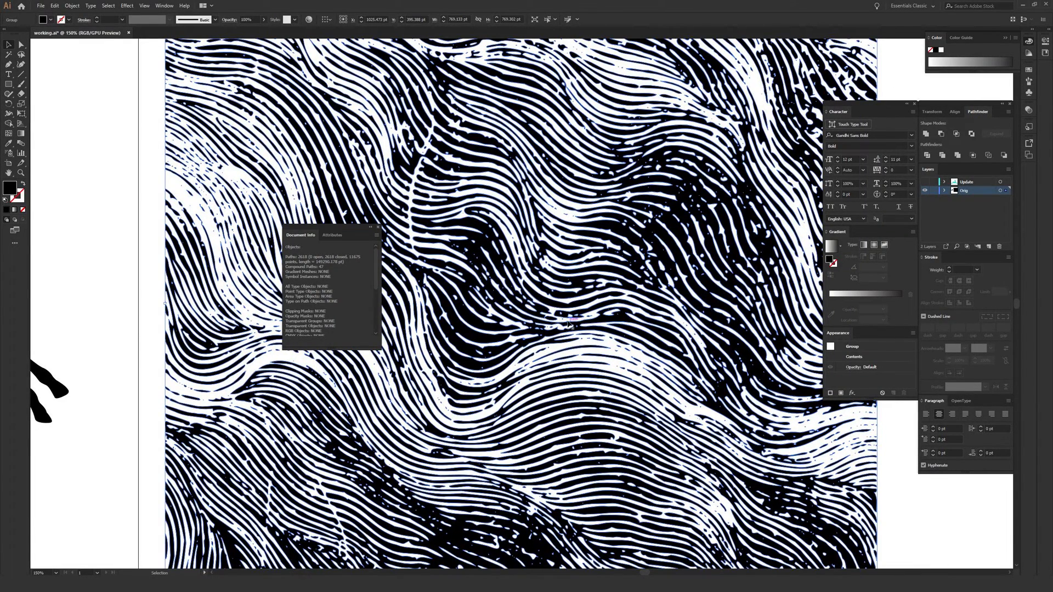
mouse_move(569, 322)
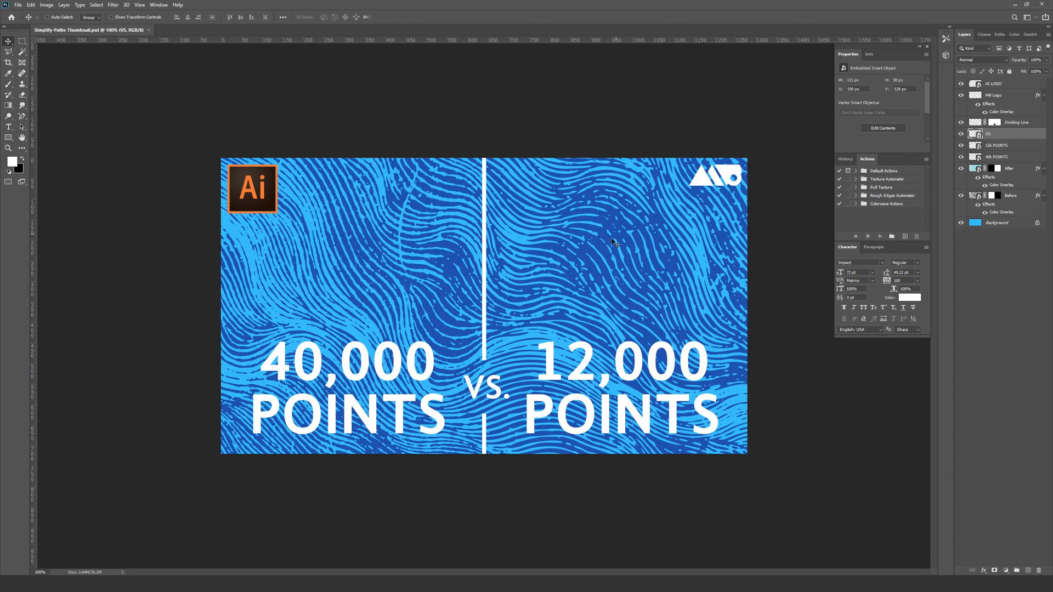
mouse_move(619, 237)
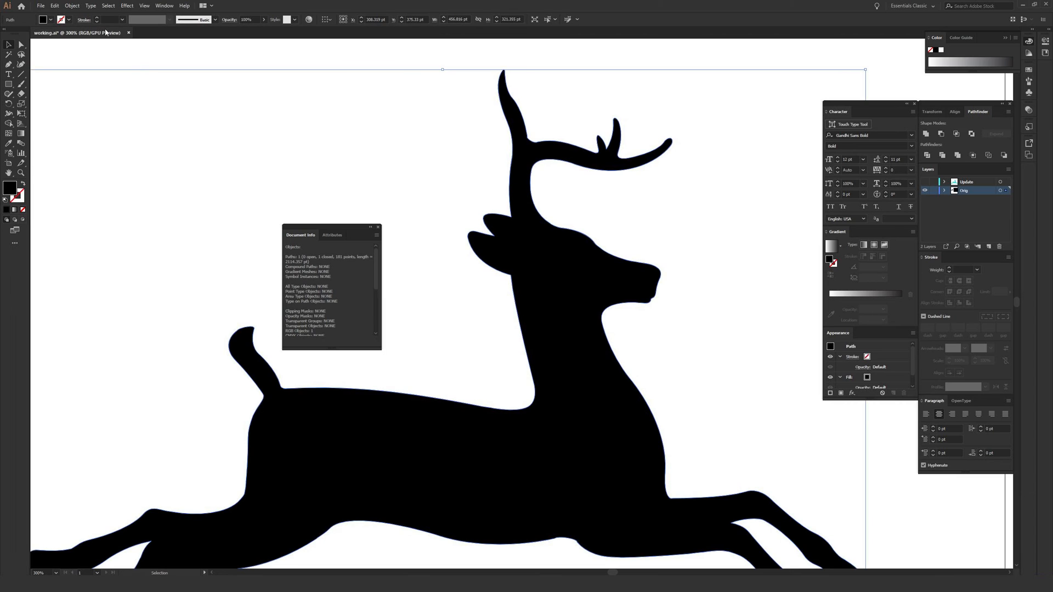
- Reopen Simplify for the deer, previewing 181 points reduced to 35 at a 90° corner threshold
click(71, 6)
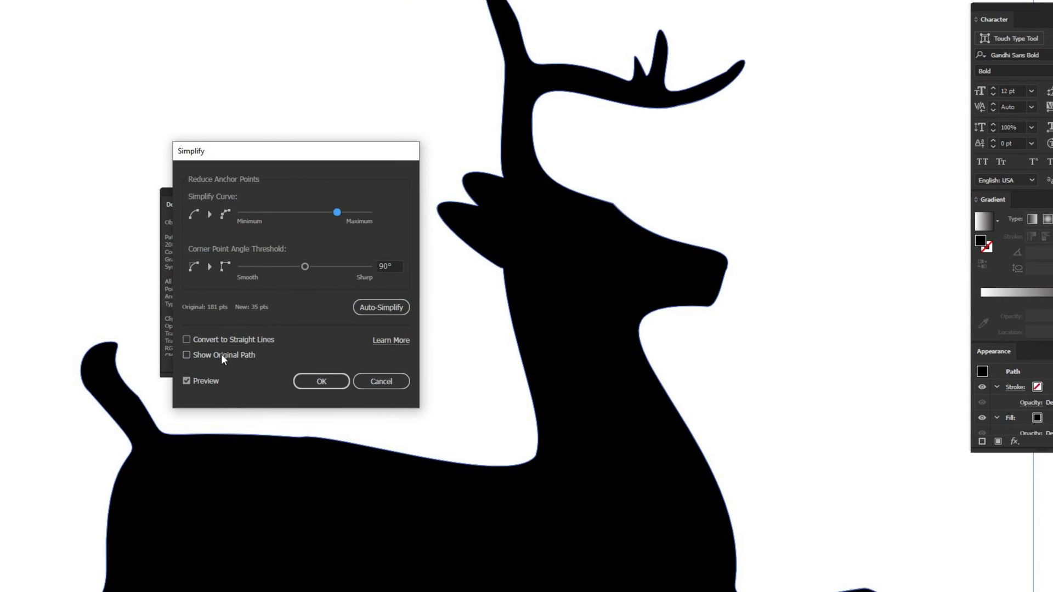
- Enable Show Original Path to overlay the original deer outline on the 35-point preview
click(186, 354)
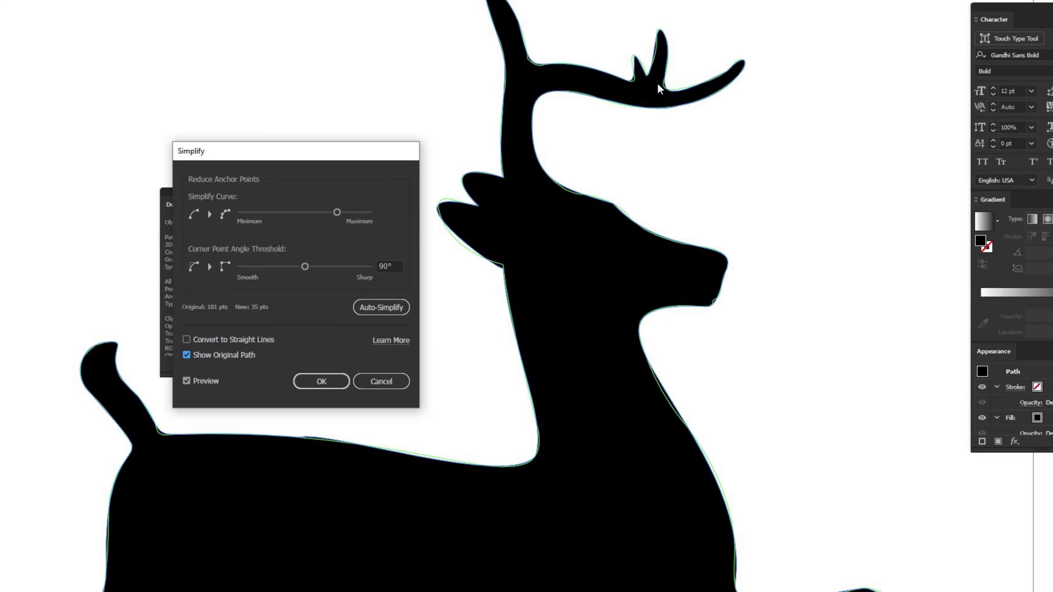
mouse_move(653, 162)
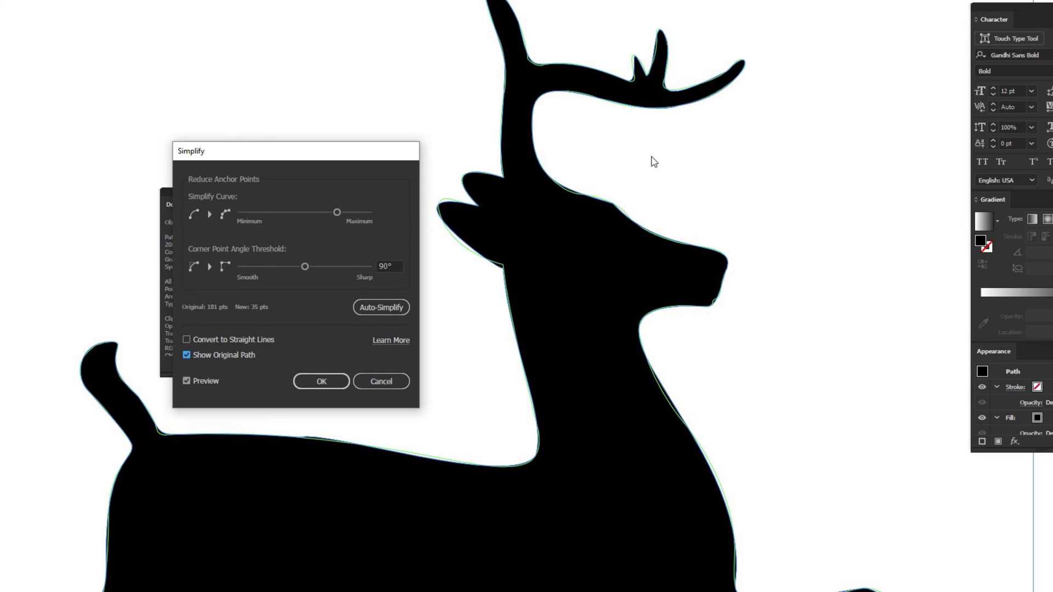